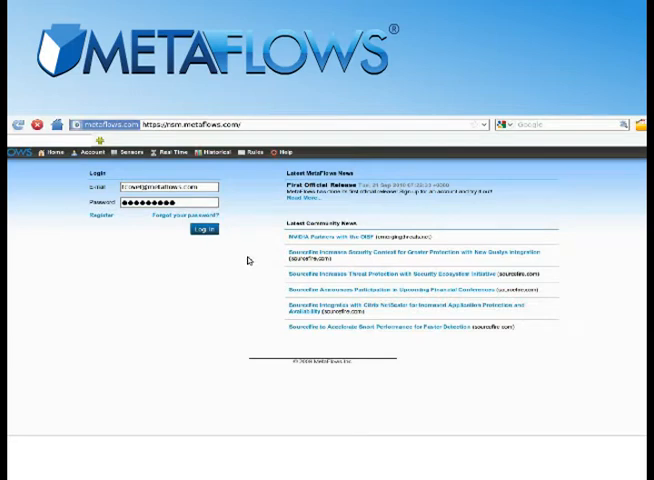
Sign in to the MetaFlows account to reach the Add a sensor page
{"action": "left_click", "coordinate": [204, 228]}
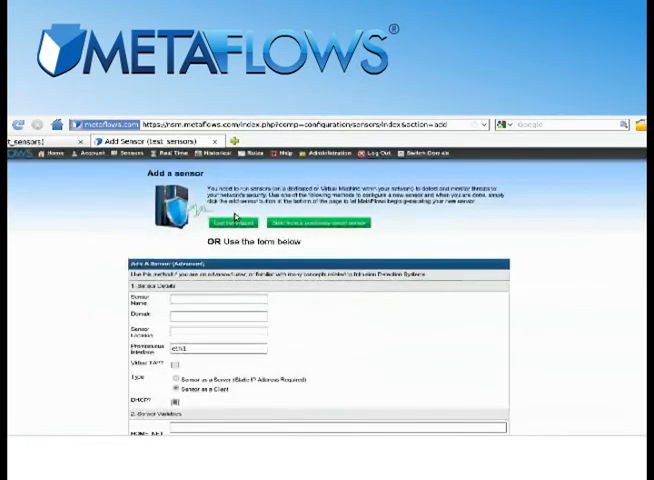
Step through the New Sensor wizard's questions and finish it to create the network sensor
{"action": "left_click", "coordinate": [234, 220]}
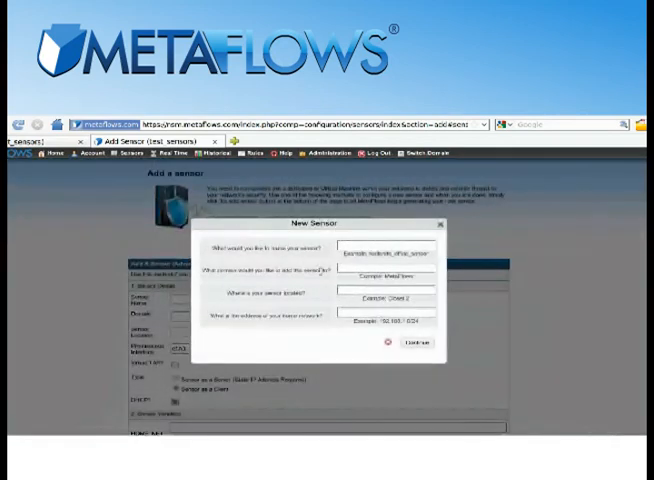
{"action": "left_click", "coordinate": [412, 344]}
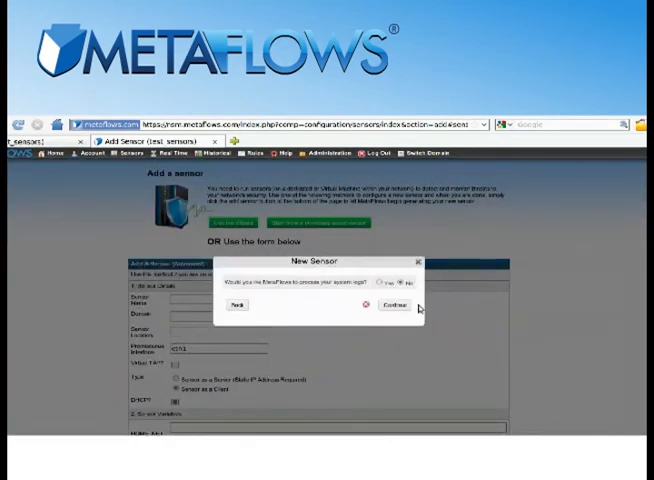
{"action": "left_click", "coordinate": [410, 310]}
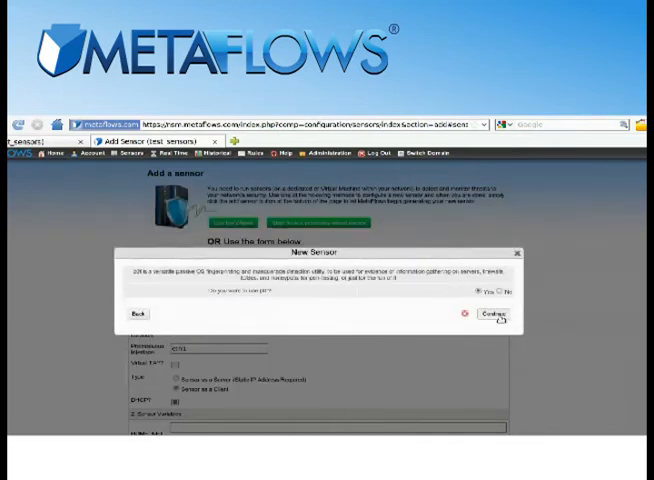
{"action": "left_click", "coordinate": [494, 316]}
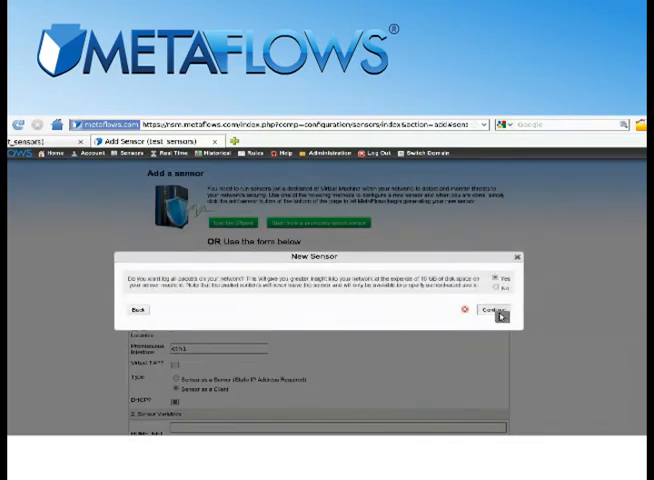
{"action": "left_click", "coordinate": [492, 318]}
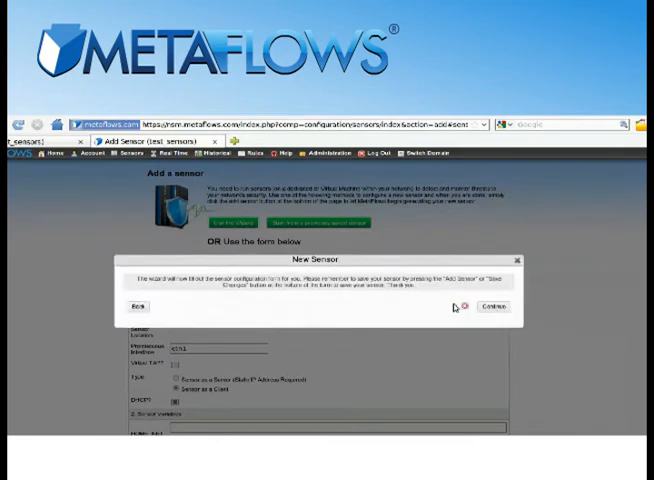
{"action": "left_click", "coordinate": [492, 306]}
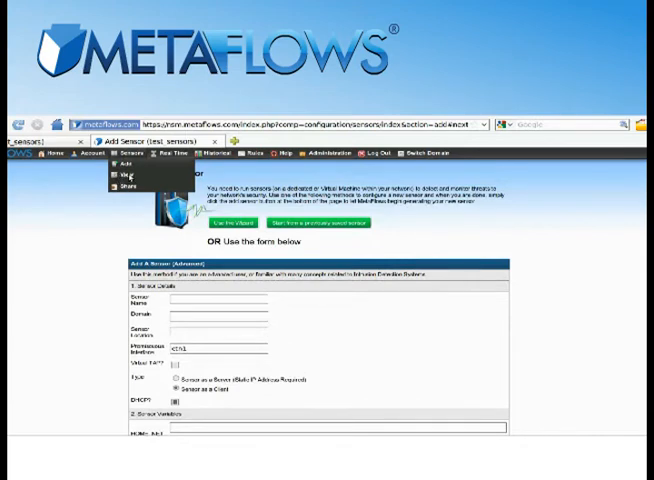
Go to Sensors > View Sensors and start downloading the new sensor's VM image
{"action": "left_click", "coordinate": [124, 176]}
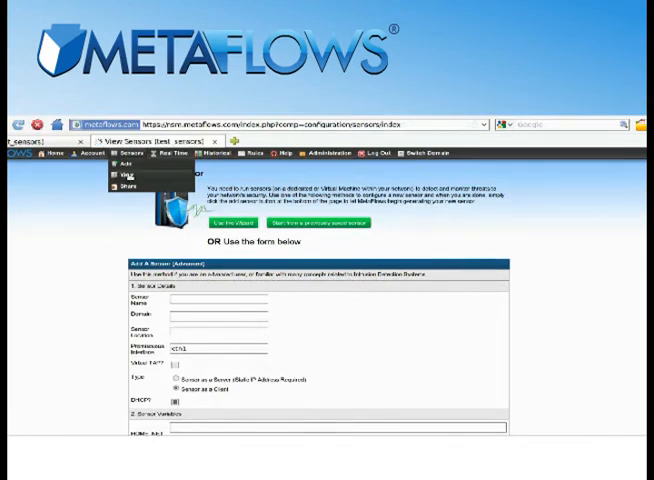
{"action": "left_click", "coordinate": [126, 172]}
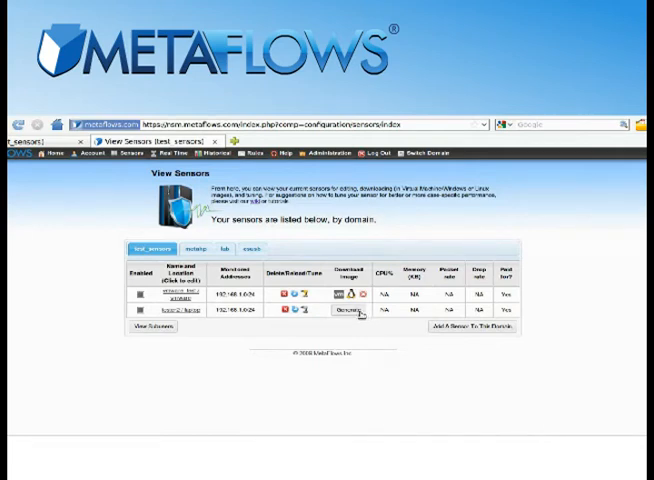
{"action": "left_click", "coordinate": [344, 316]}
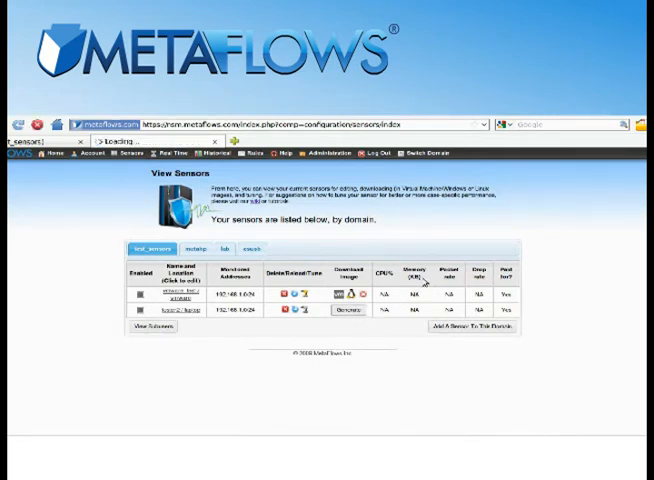
{"action": "left_click", "coordinate": [342, 320]}
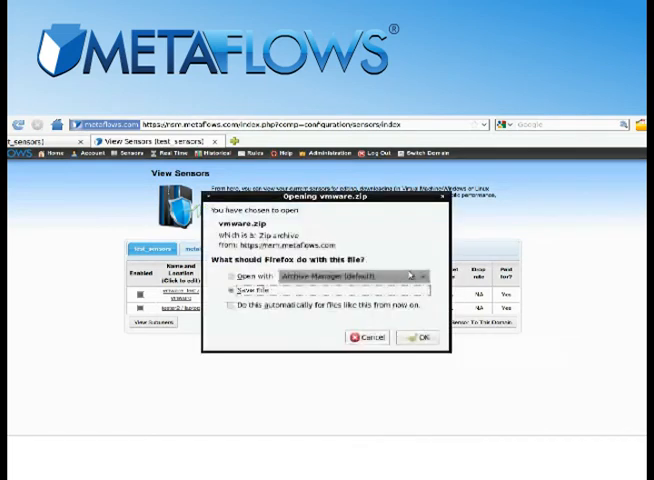
Choose Save File in Firefox's Opening dialog so the sensor image zip starts downloading
{"action": "left_click", "coordinate": [234, 292]}
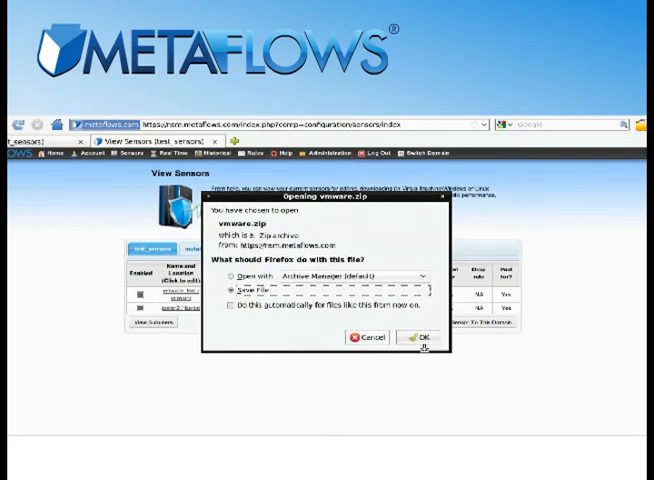
{"action": "left_click", "coordinate": [416, 336]}
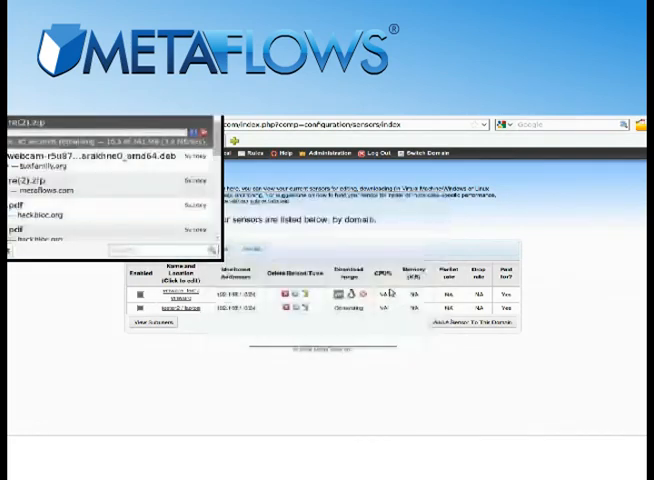